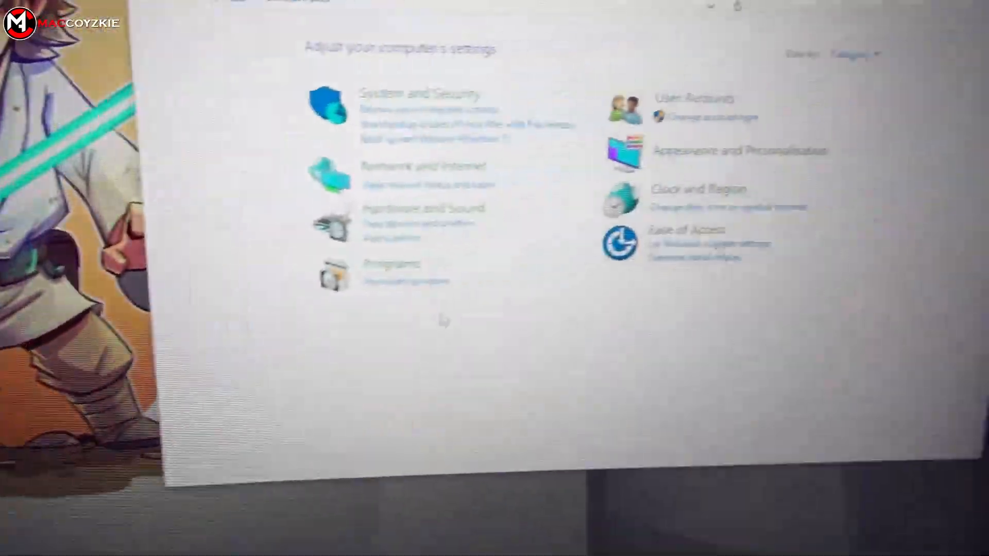
- Close Control Panel and launch Device Manager from the Start button's quick-link menu
{"action": "left_click", "coordinate": [384, 264]}
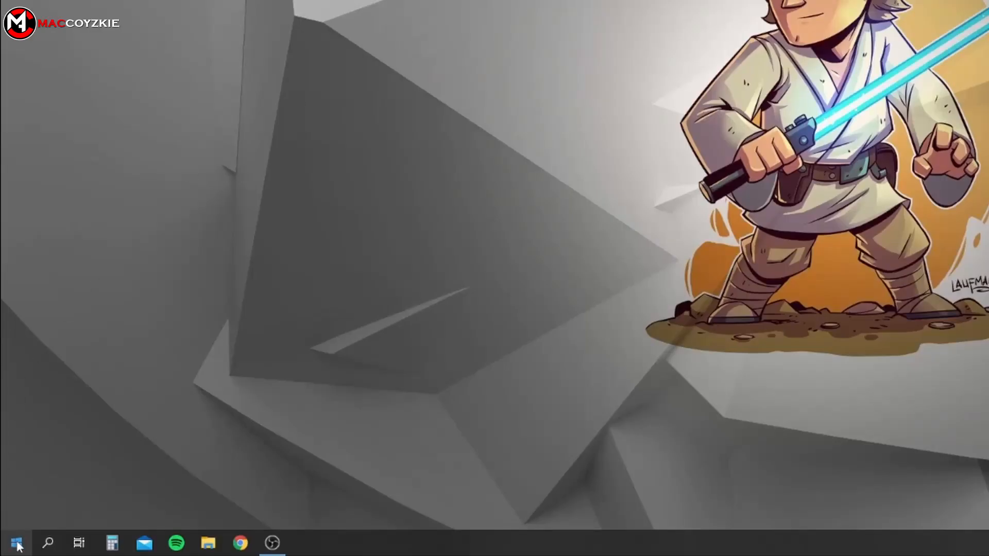
{"action": "right_click", "coordinate": [11, 542]}
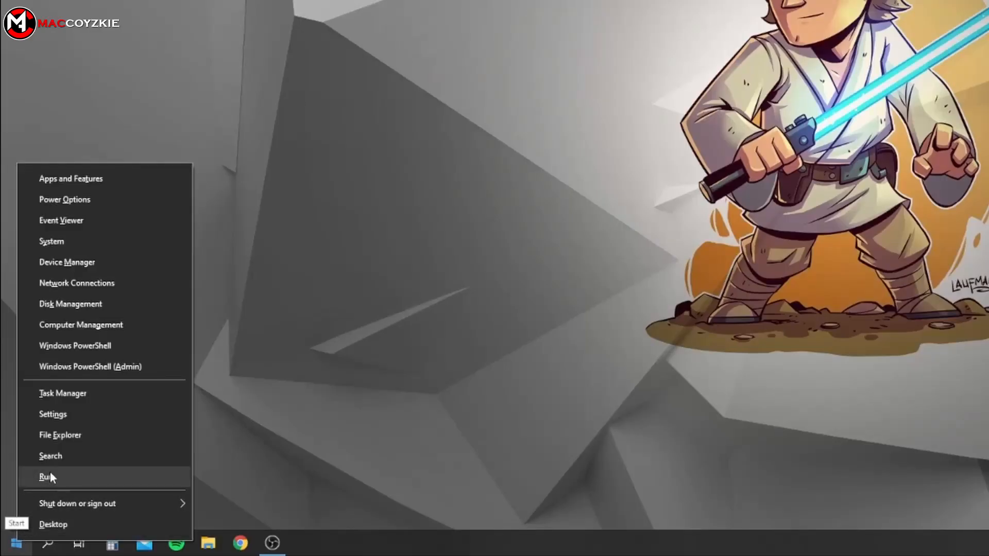
{"action": "left_click", "coordinate": [66, 262]}
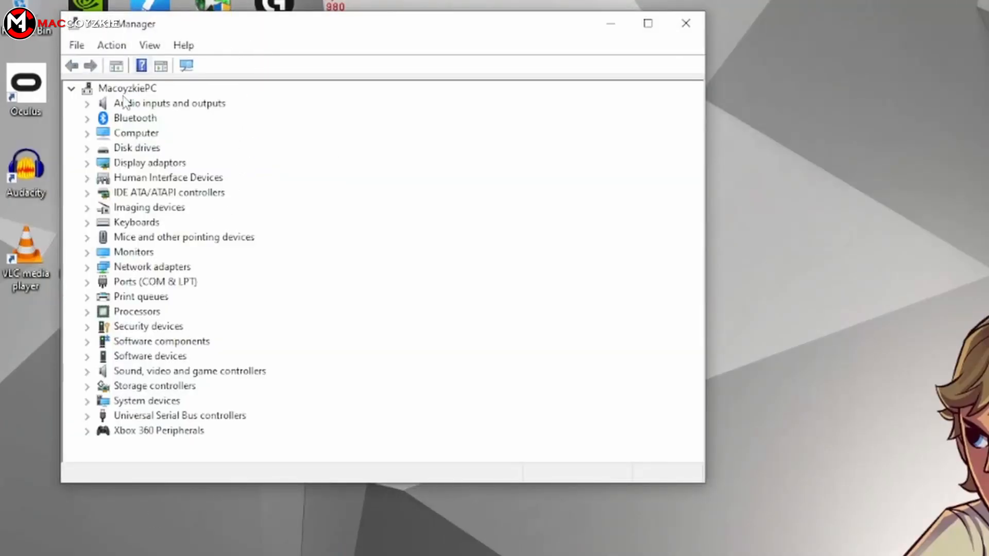
- Uninstall the NVIDIA GeForce RTX 3070 Ti under Display adaptors with 'Delete the driver software for this device' ticked
{"action": "left_click", "coordinate": [86, 163]}
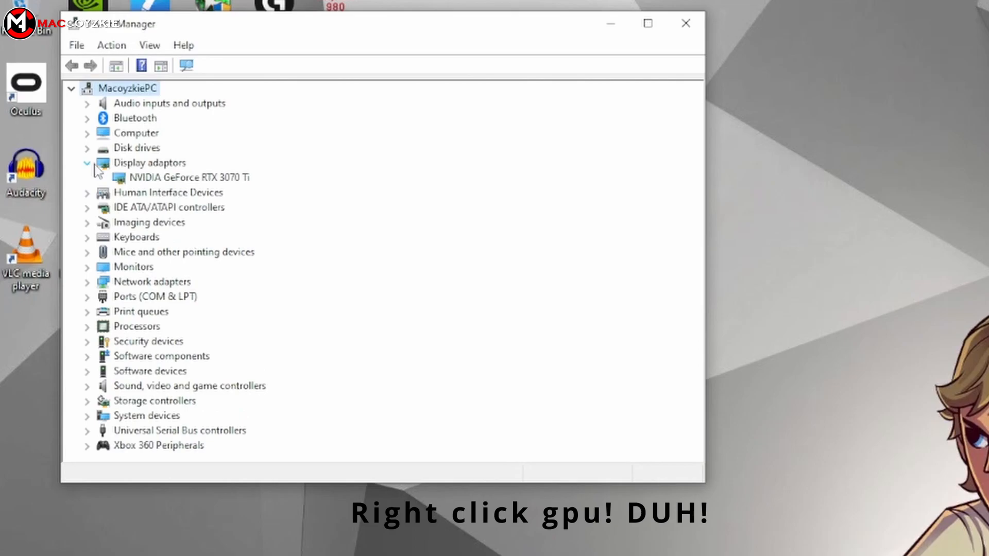
{"action": "left_click", "coordinate": [181, 178]}
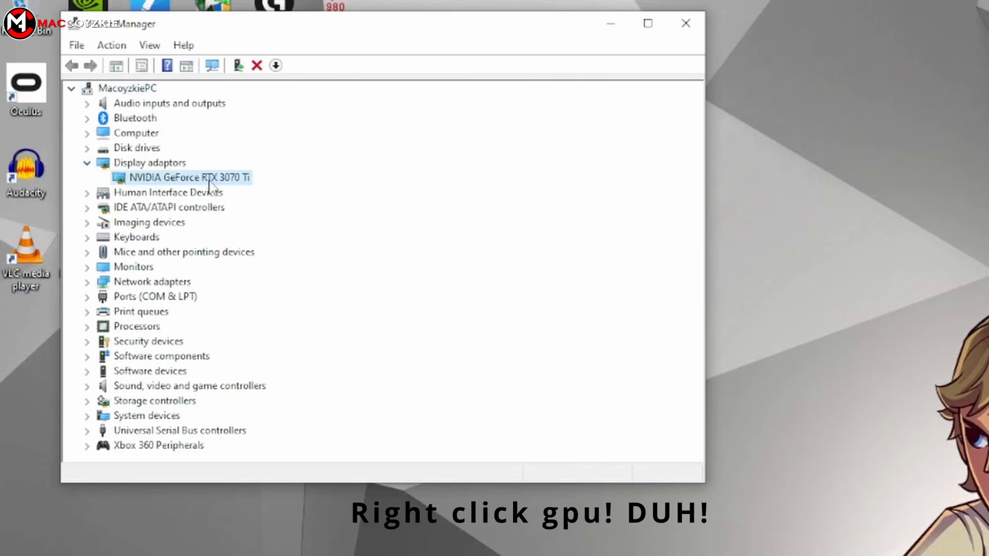
{"action": "right_click", "coordinate": [188, 177]}
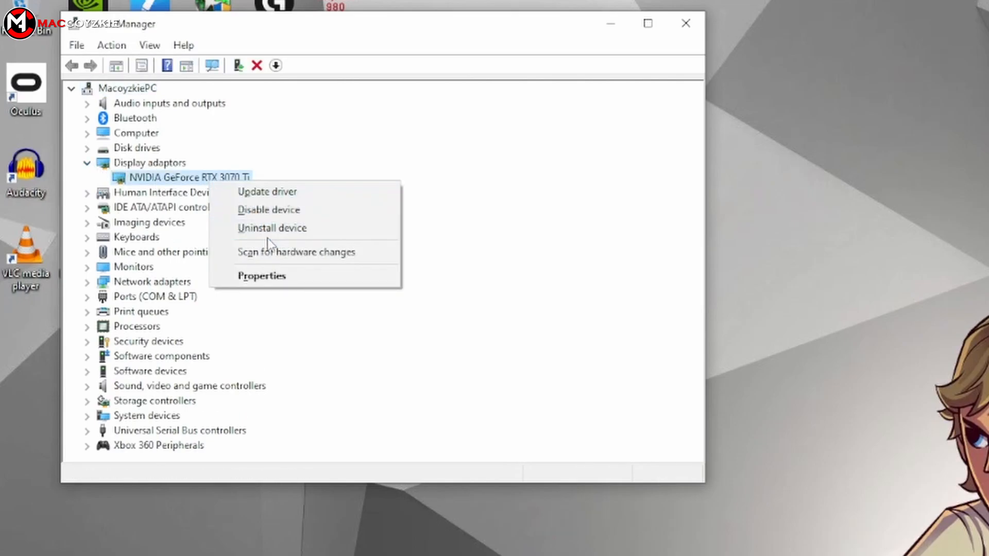
{"action": "left_click", "coordinate": [272, 227]}
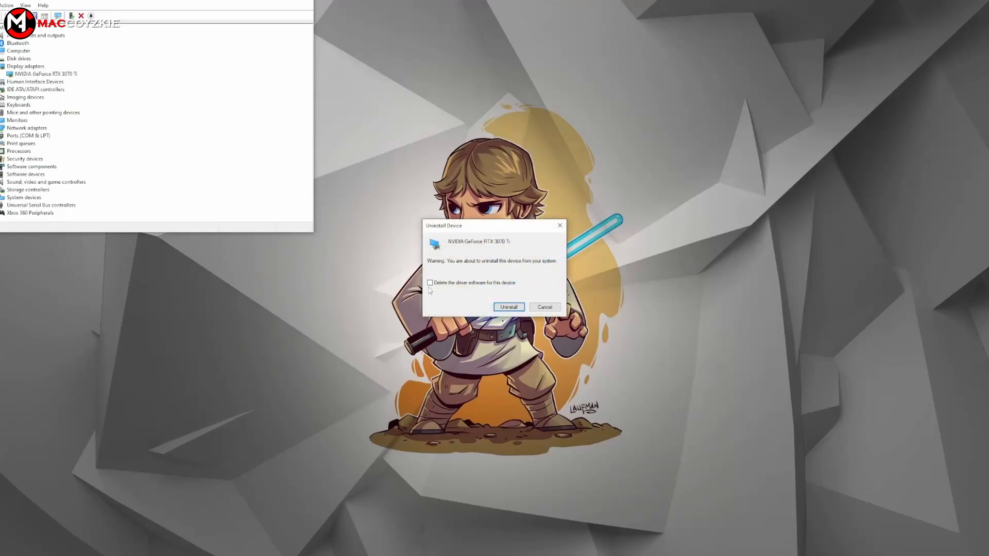
{"action": "left_click", "coordinate": [431, 282]}
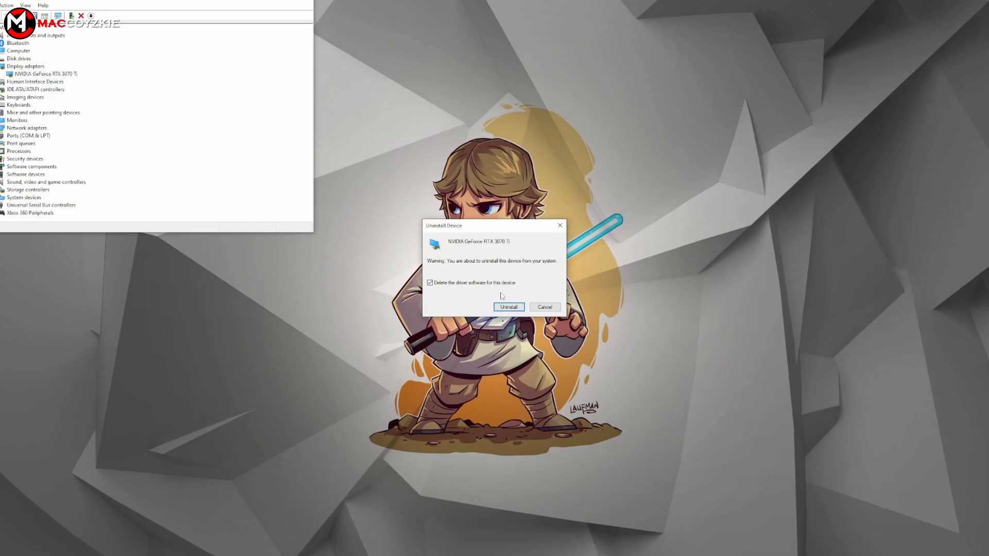